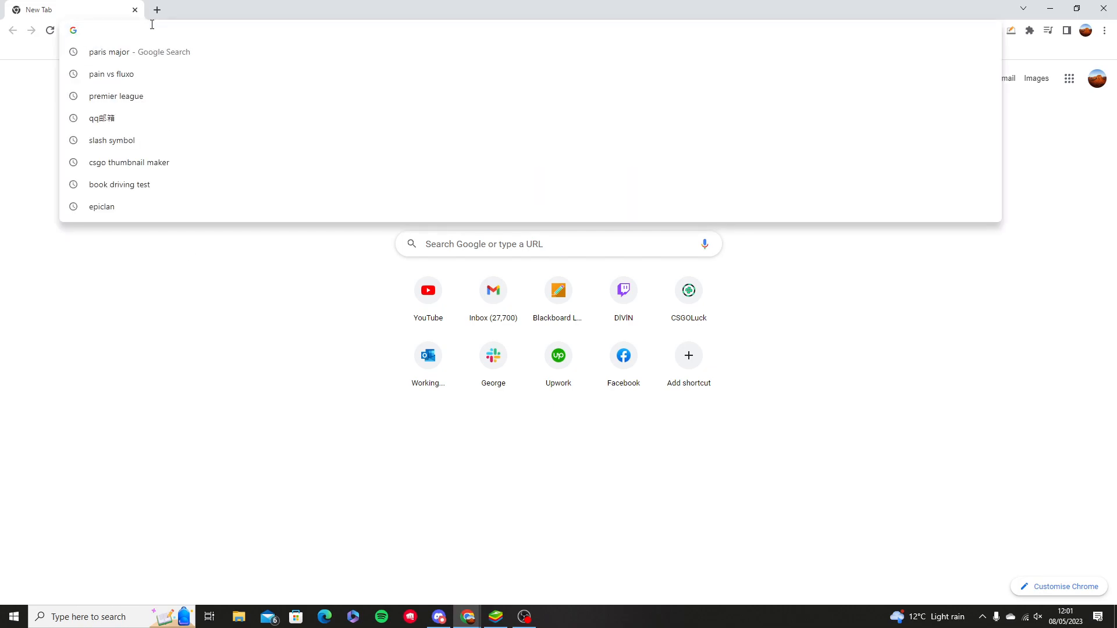
Run the Google search for 'monopoly go' and review the results.
key("Return")
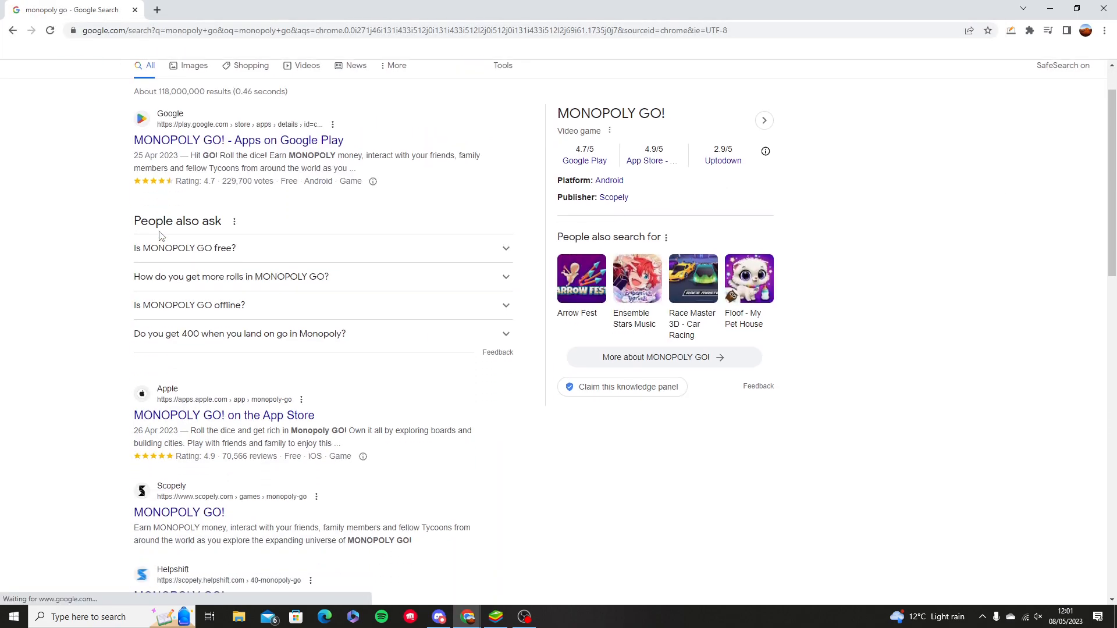
scroll("down", 3)
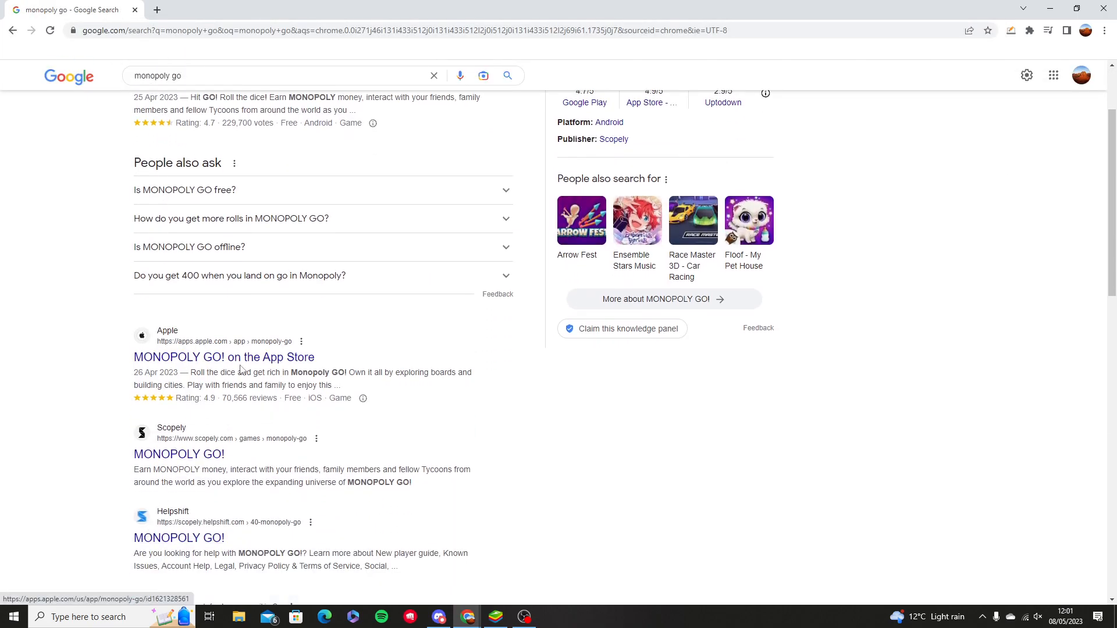
scroll("up", 3)
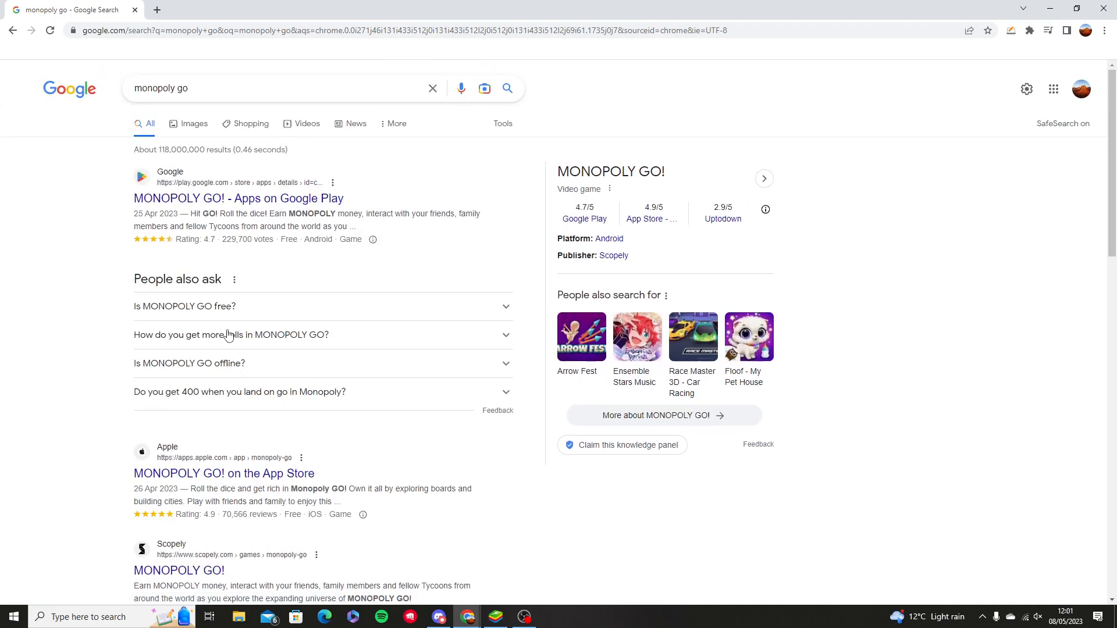
mouse_move(191, 292)
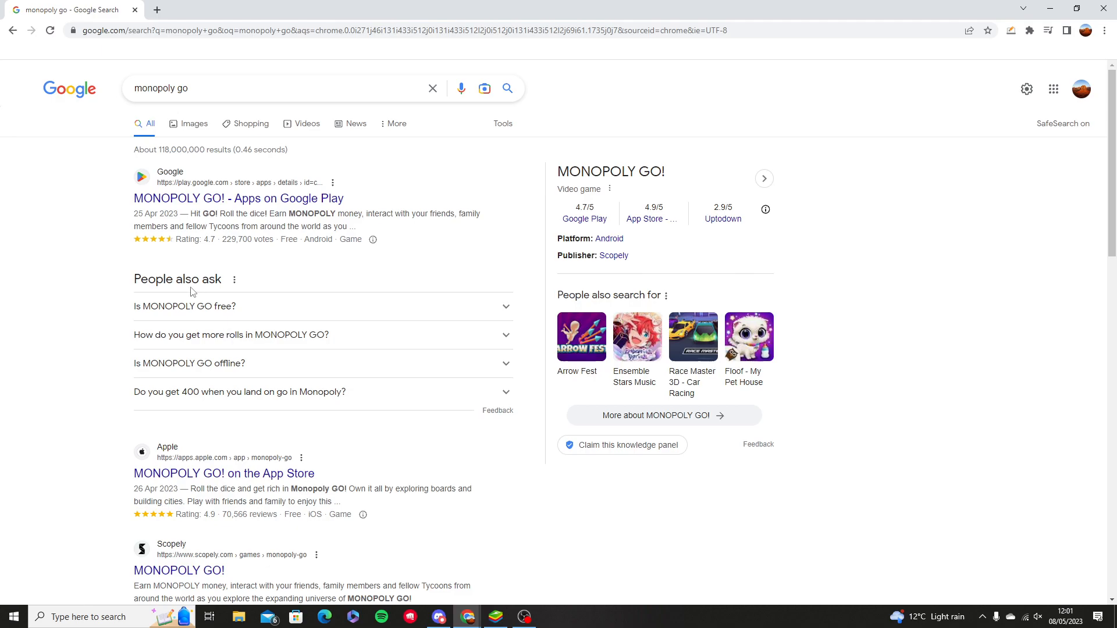
Search 'bluestacks 5' in a new tab, reach bluestacks.com, accept the notice and start the download.
left_click(295, 9)
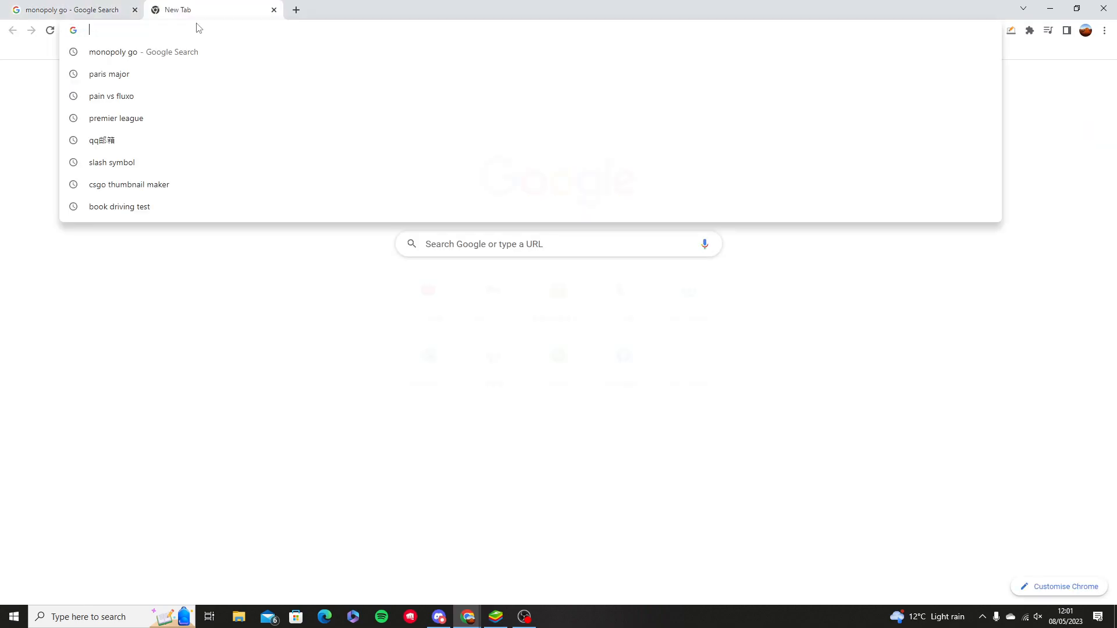
type("blu")
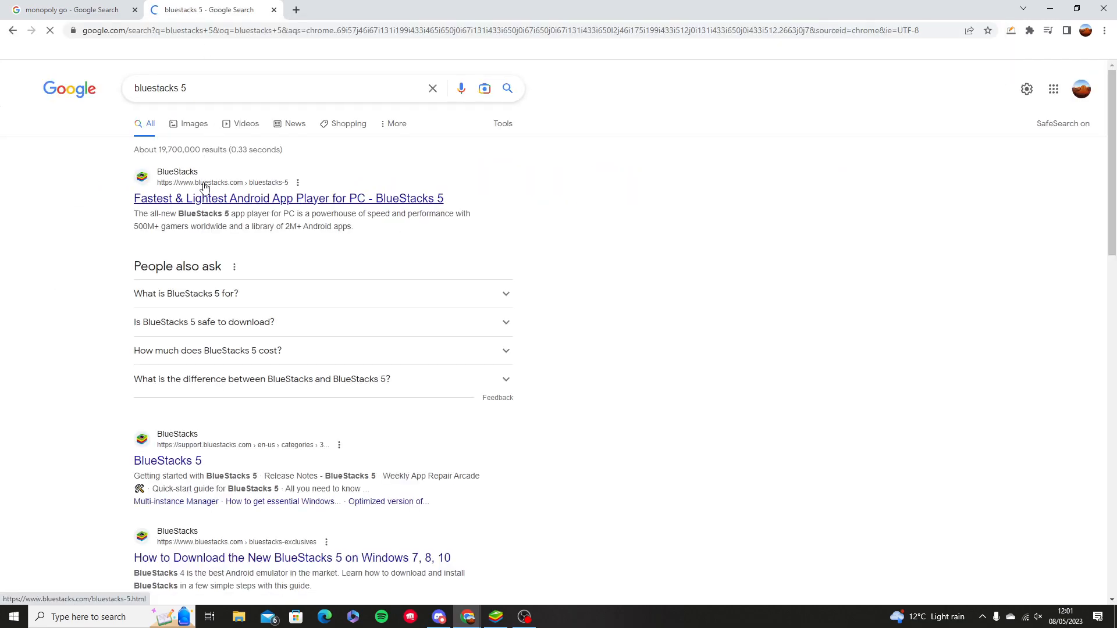
left_click(288, 198)
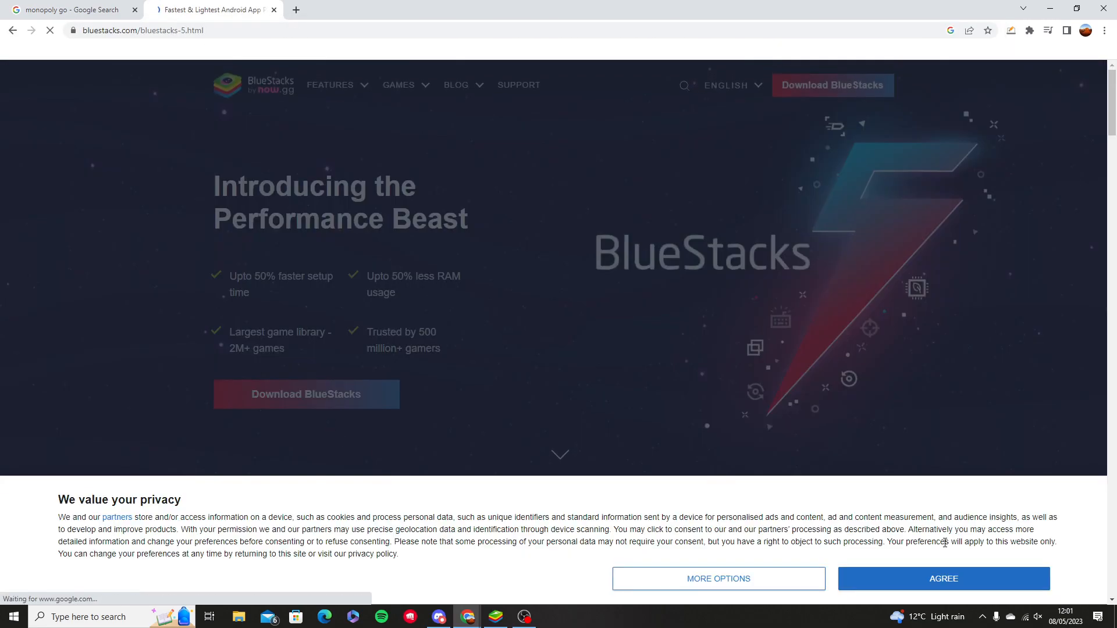
left_click(941, 579)
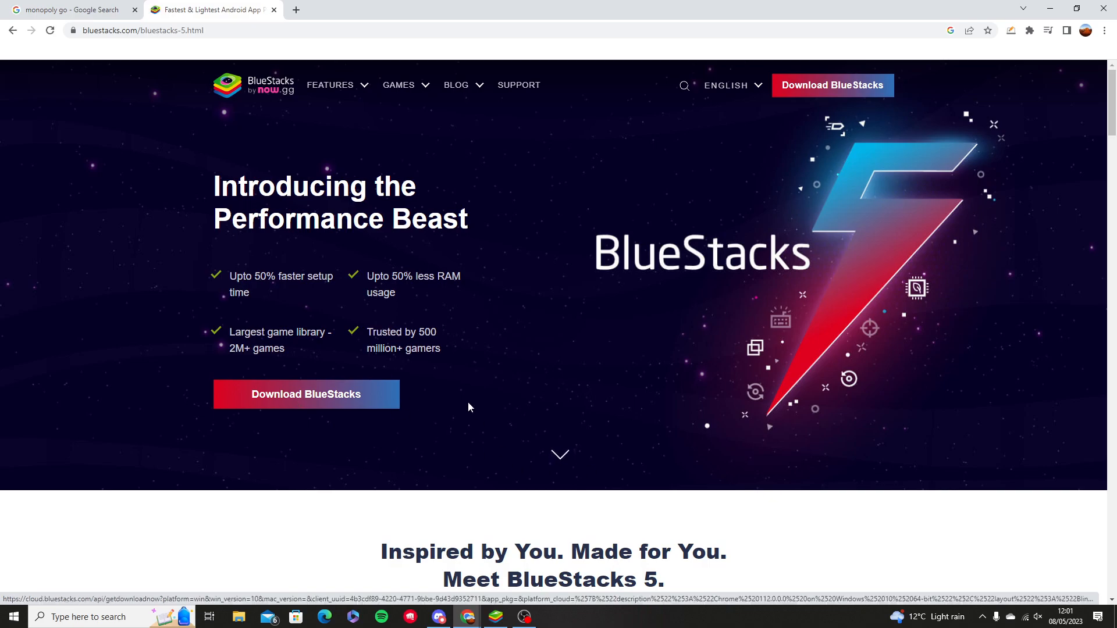
left_click(496, 617)
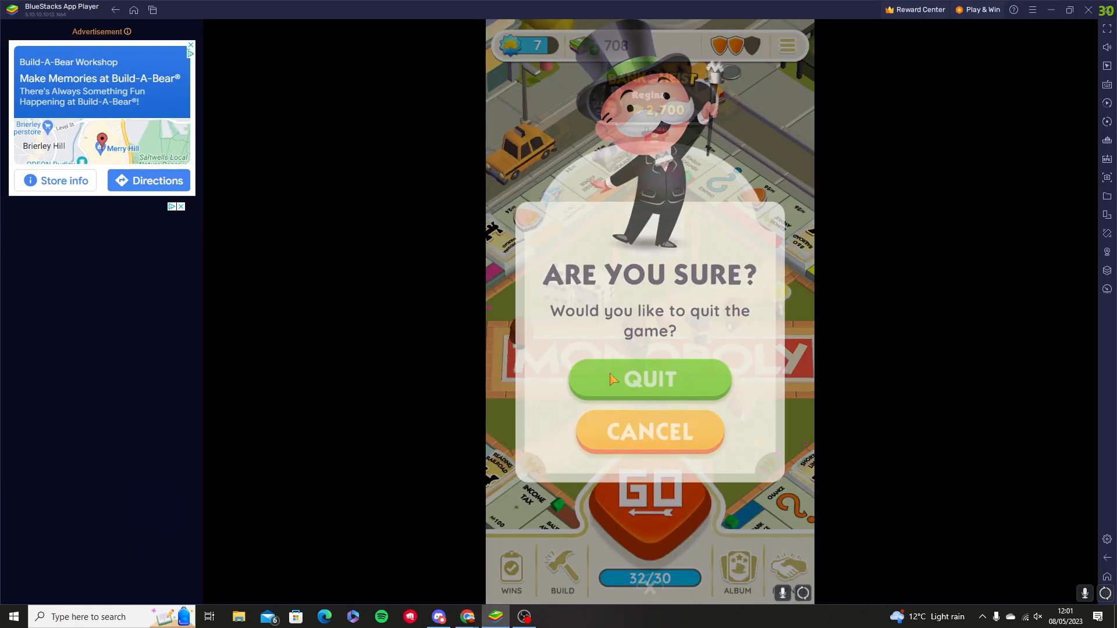
Quit the MONOPOLY GO game and return to the BlueStacks home screen.
left_click(649, 379)
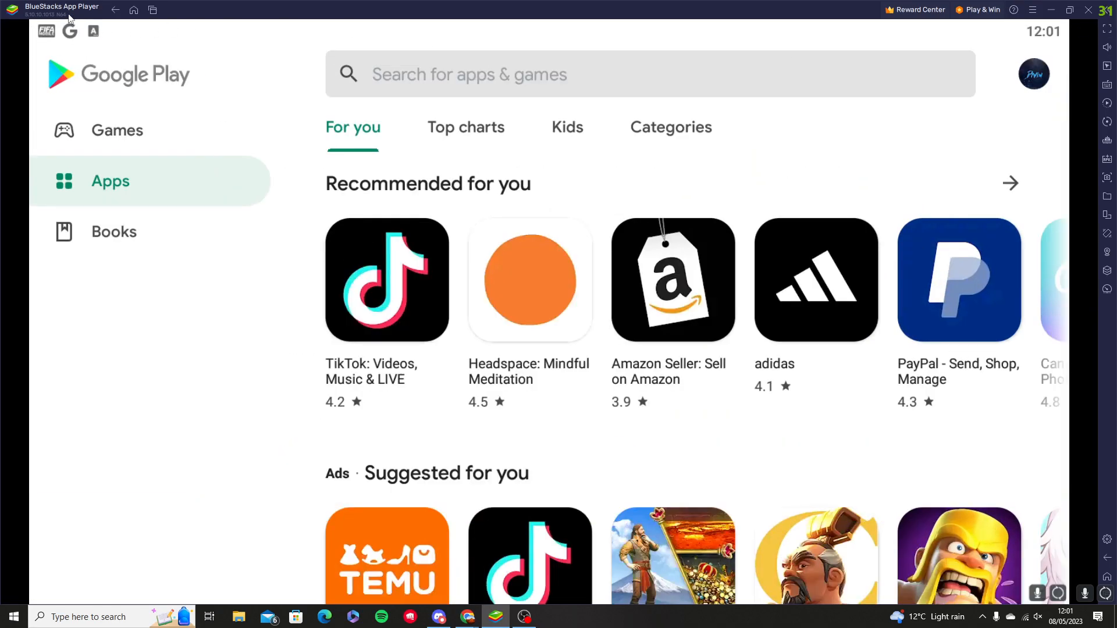
left_click(132, 11)
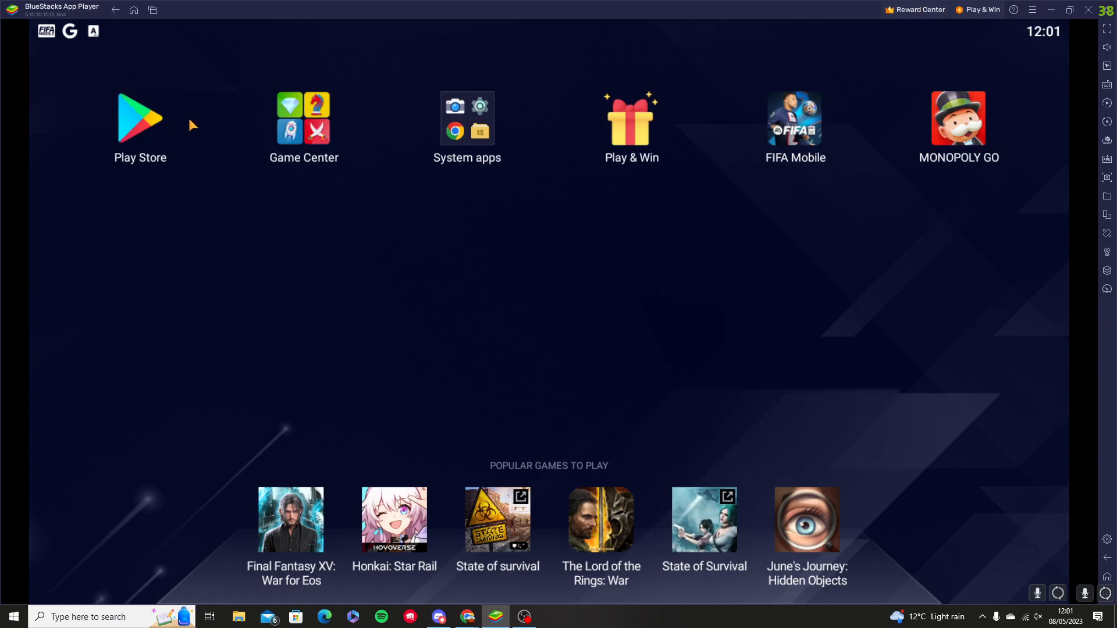
mouse_move(773, 180)
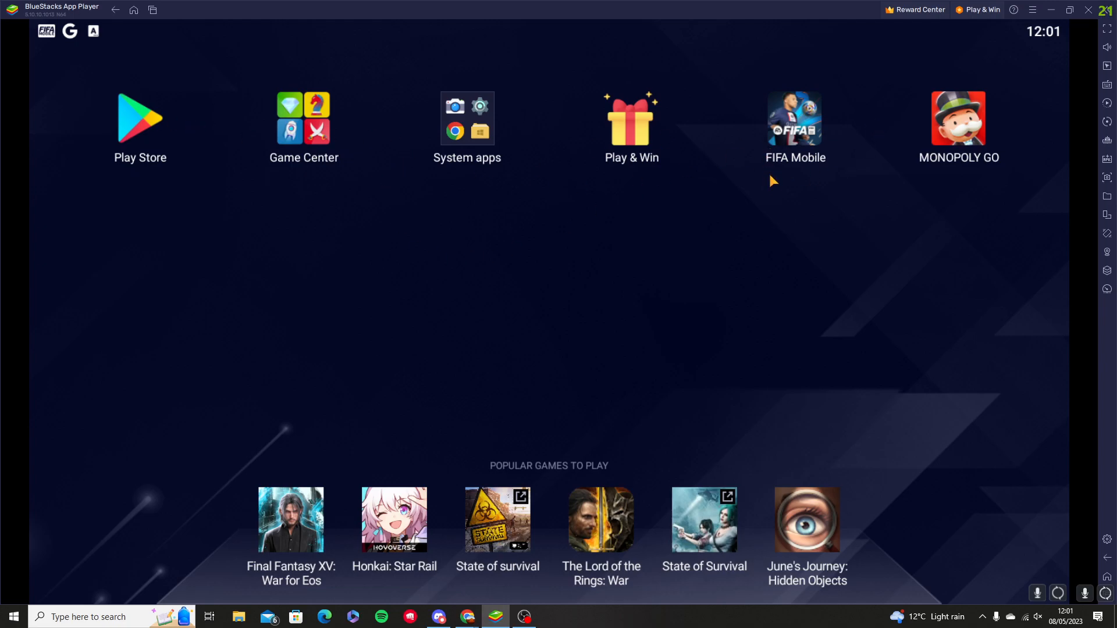
mouse_move(663, 129)
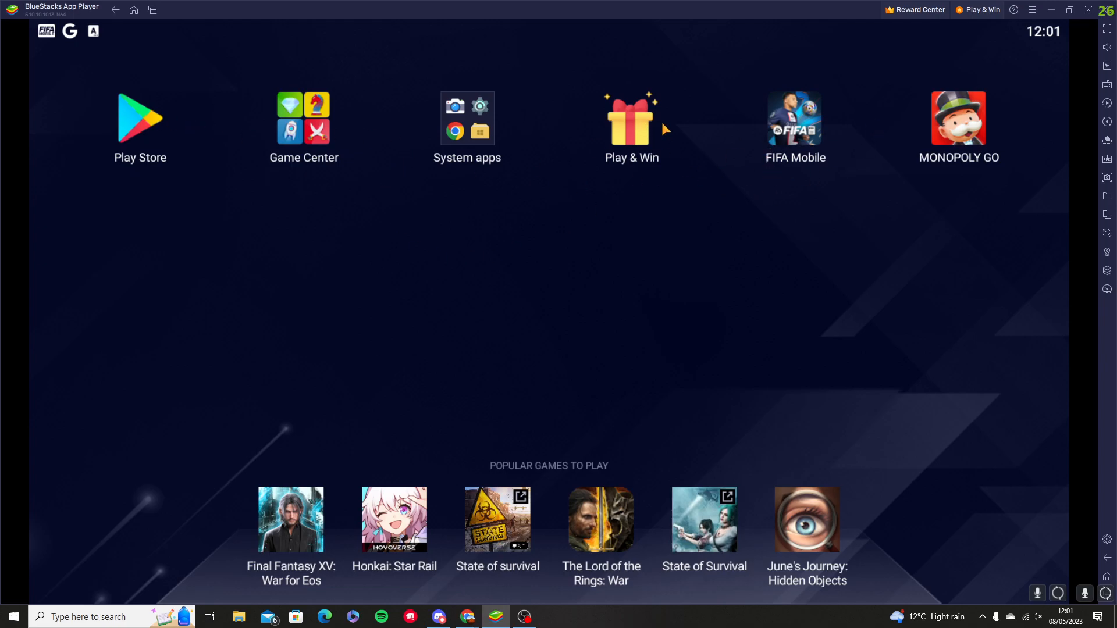
mouse_move(469, 124)
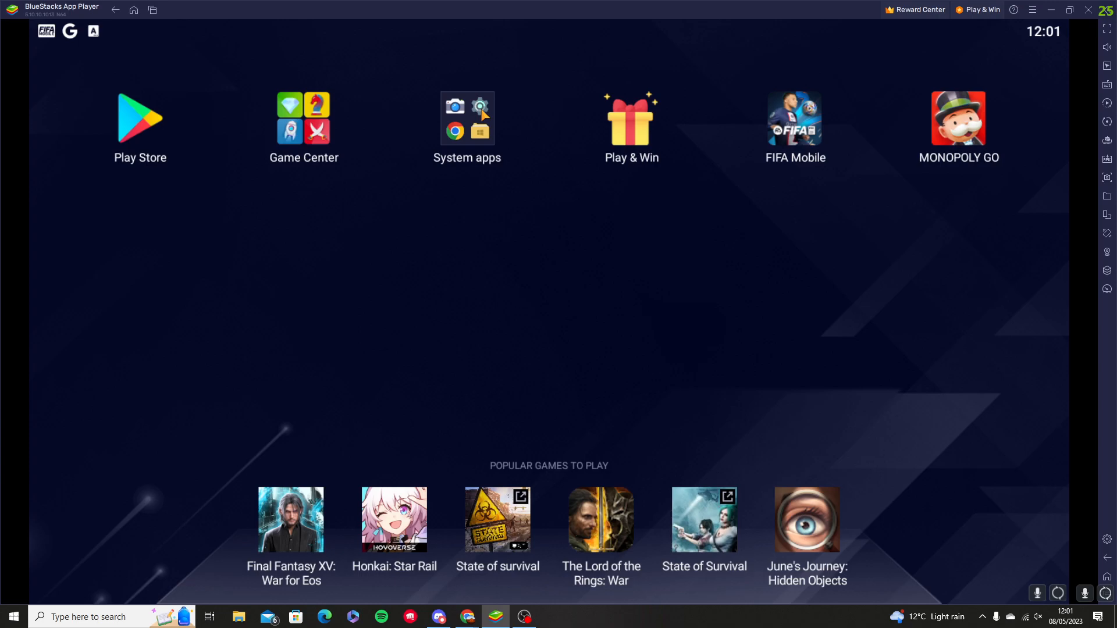
mouse_move(113, 15)
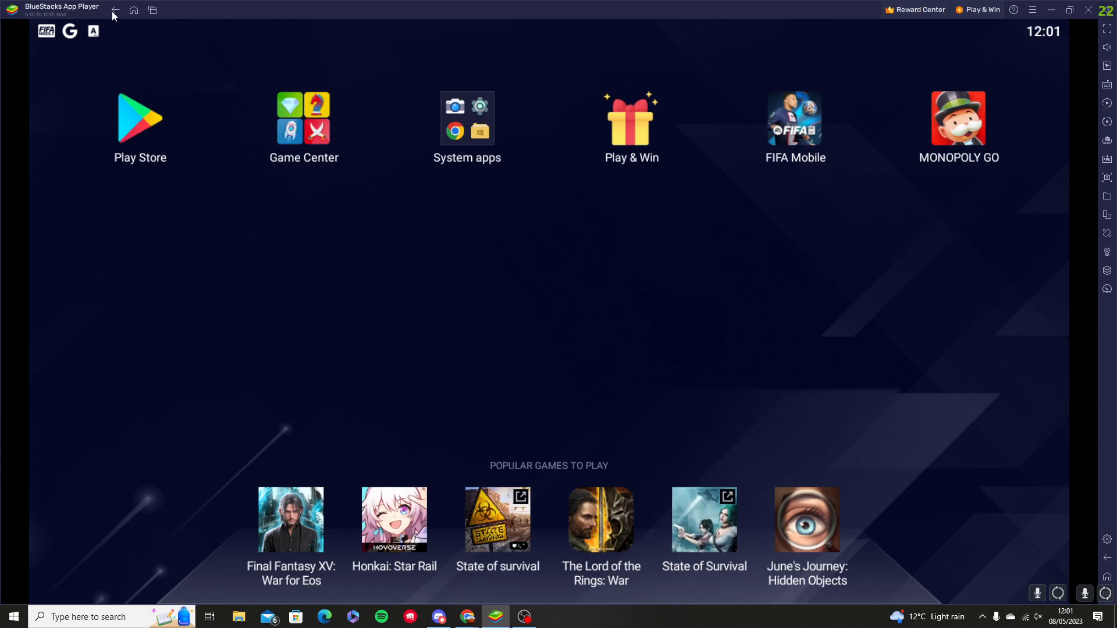